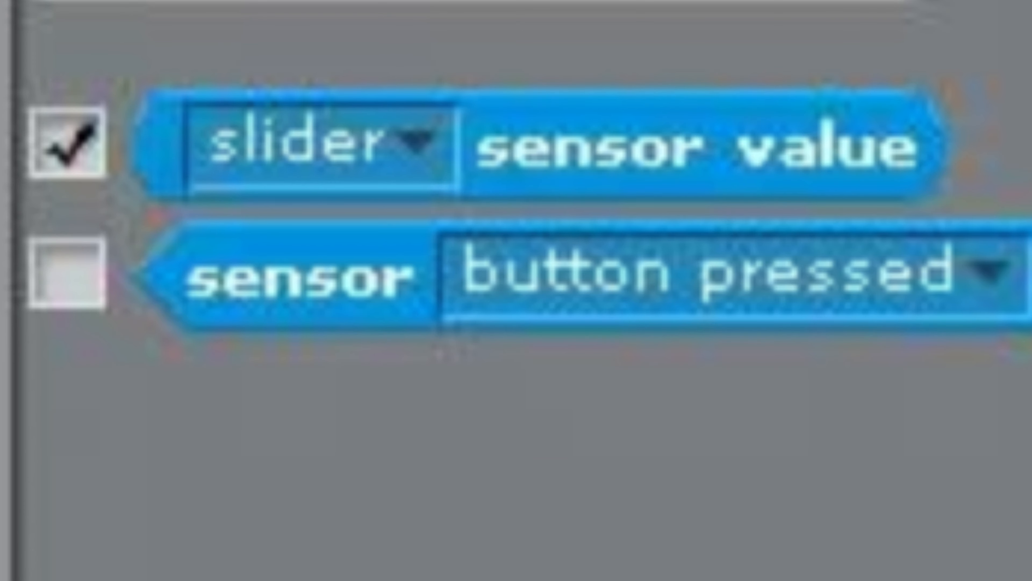
# - Untick the 'slider sensor value' checkbox so its readout no longer shows on the stage
pyautogui.click(67, 146)
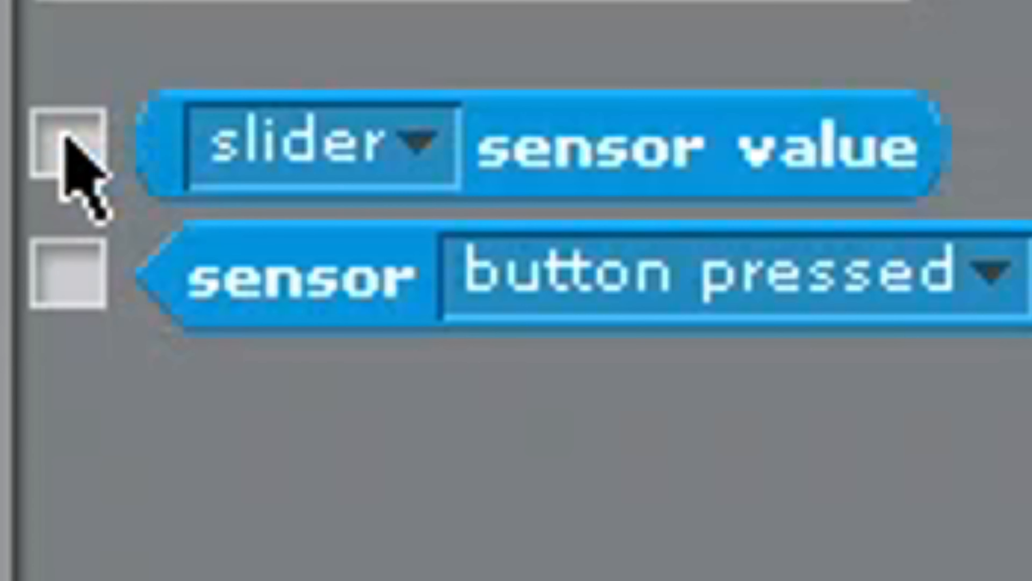
pyautogui.click(69, 144)
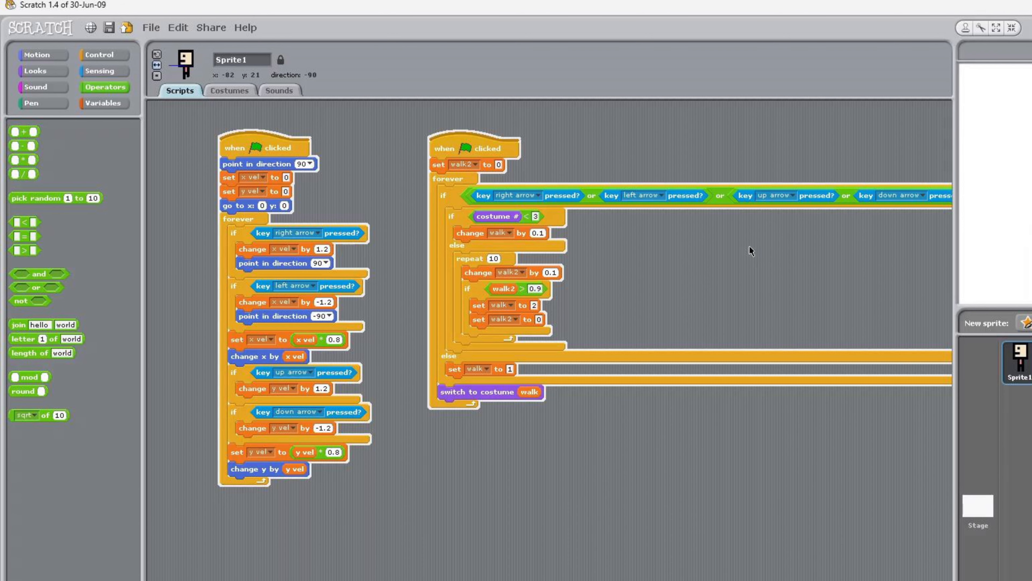
# - Select the Sprite3 (slime) thumbnail to show its sideways-shifting script
pyautogui.click(942, 291)
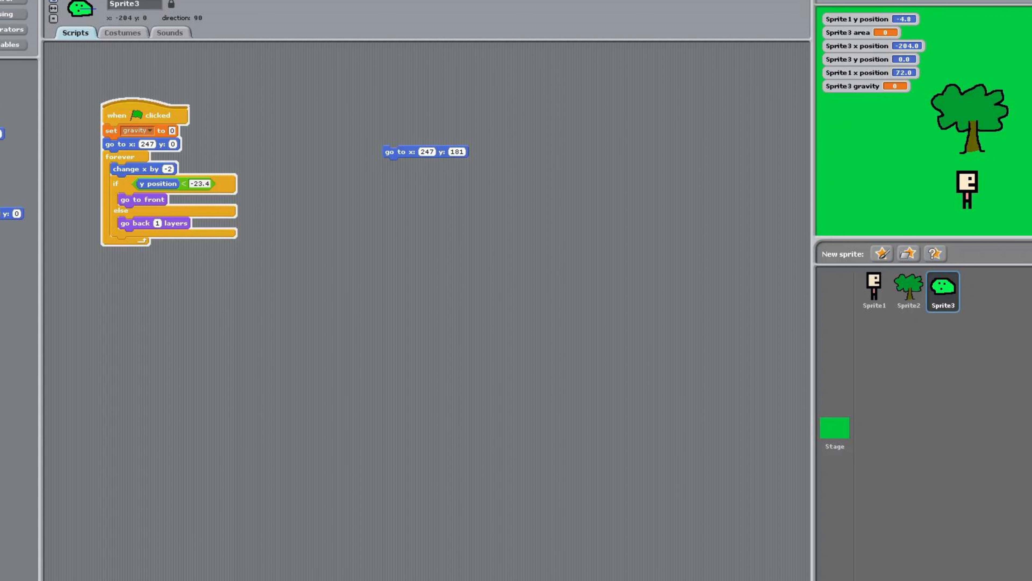